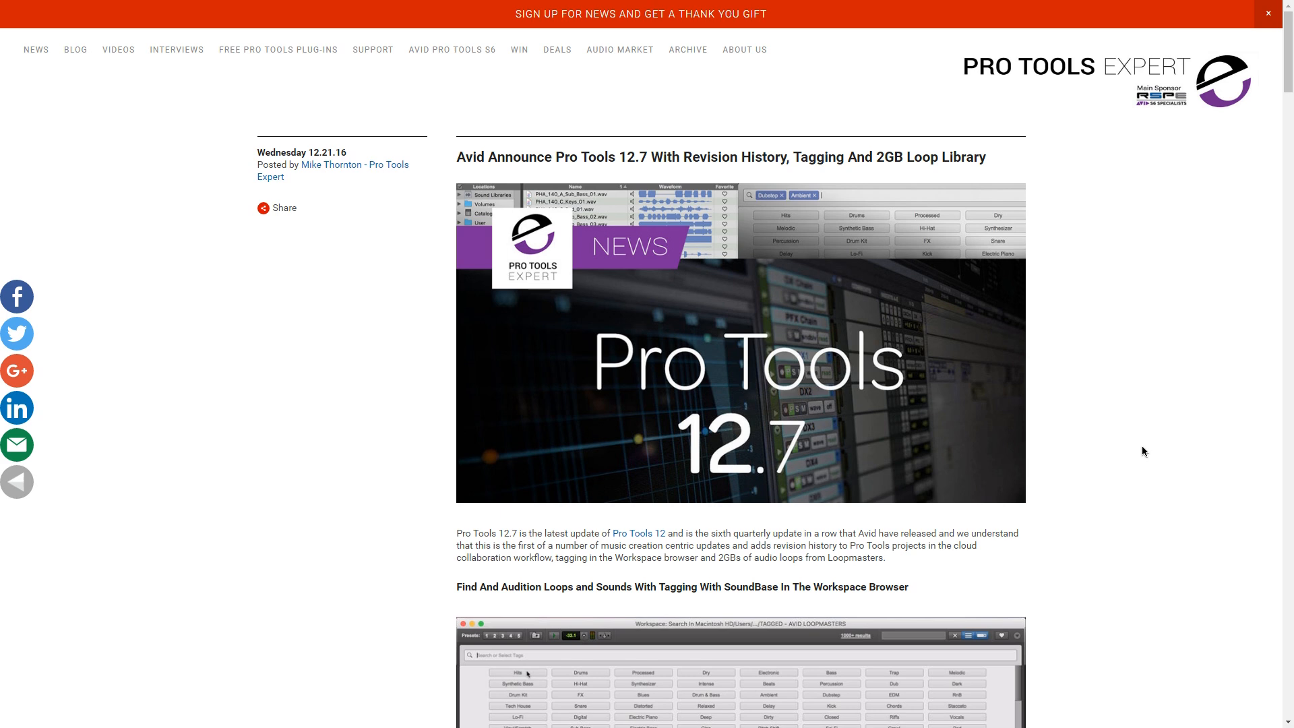
Switch from the Chrome article to the Pro Tools Sound Libraries workspace.
key("alt+tab")
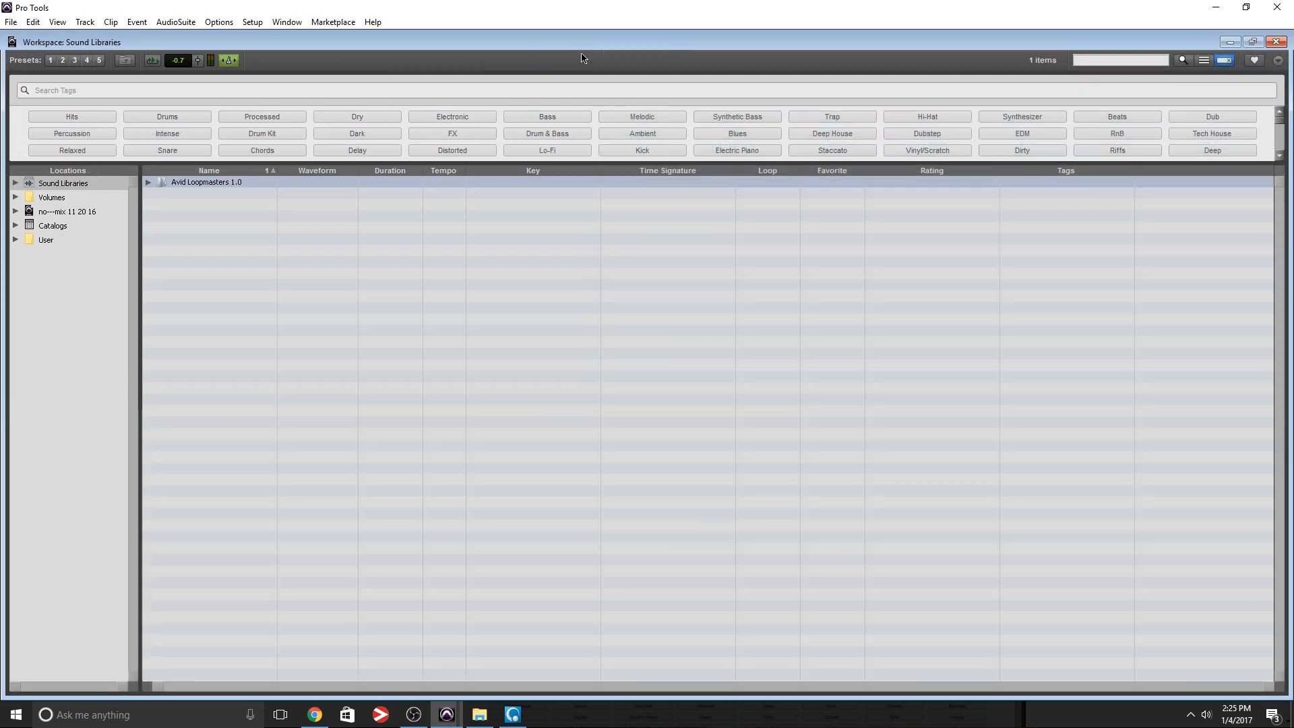
Expand Avid Loopmasters 1.0 and remove the Drums tag filter from the search.
left_click(147, 182)
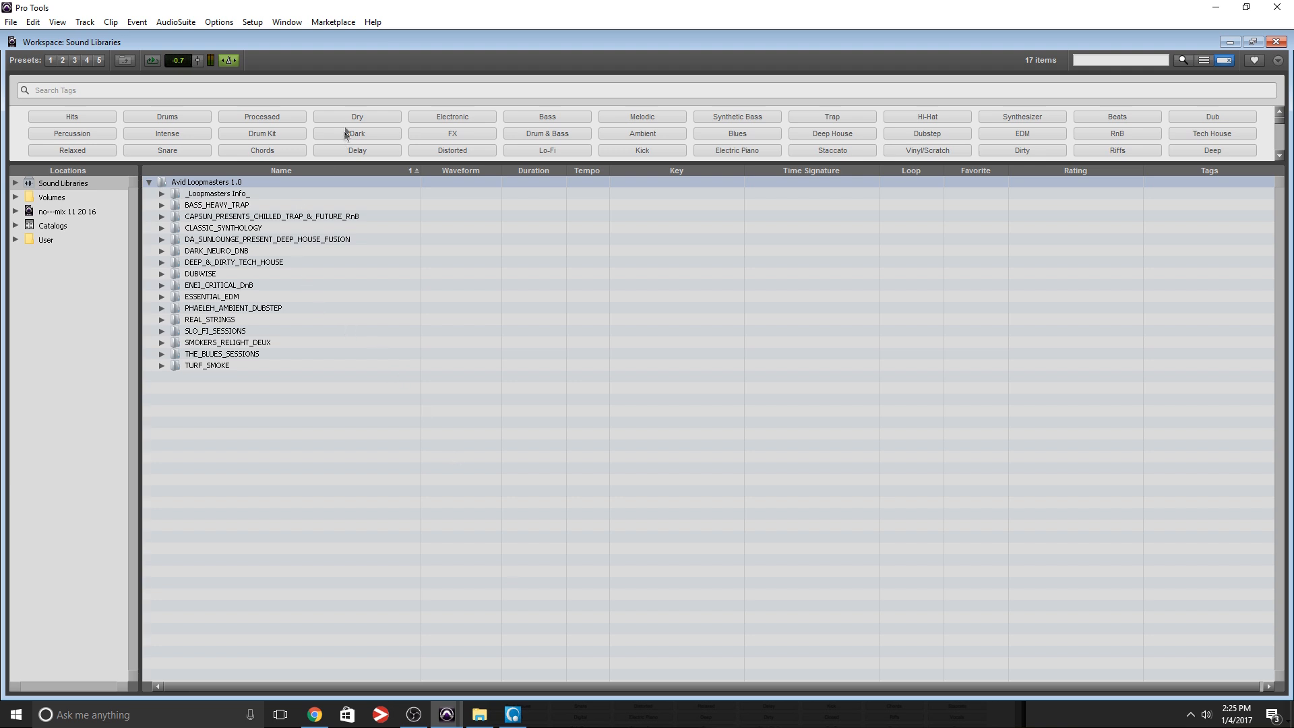
mouse_move(1109, 131)
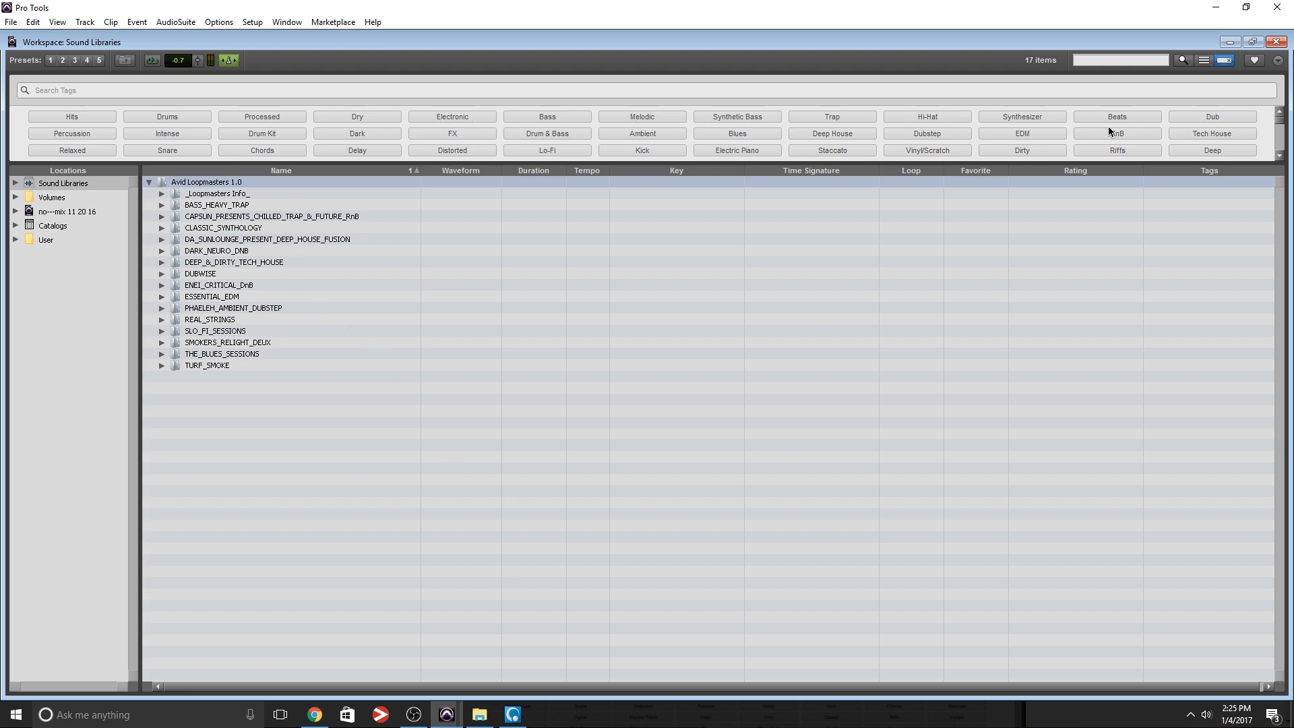
mouse_move(358, 69)
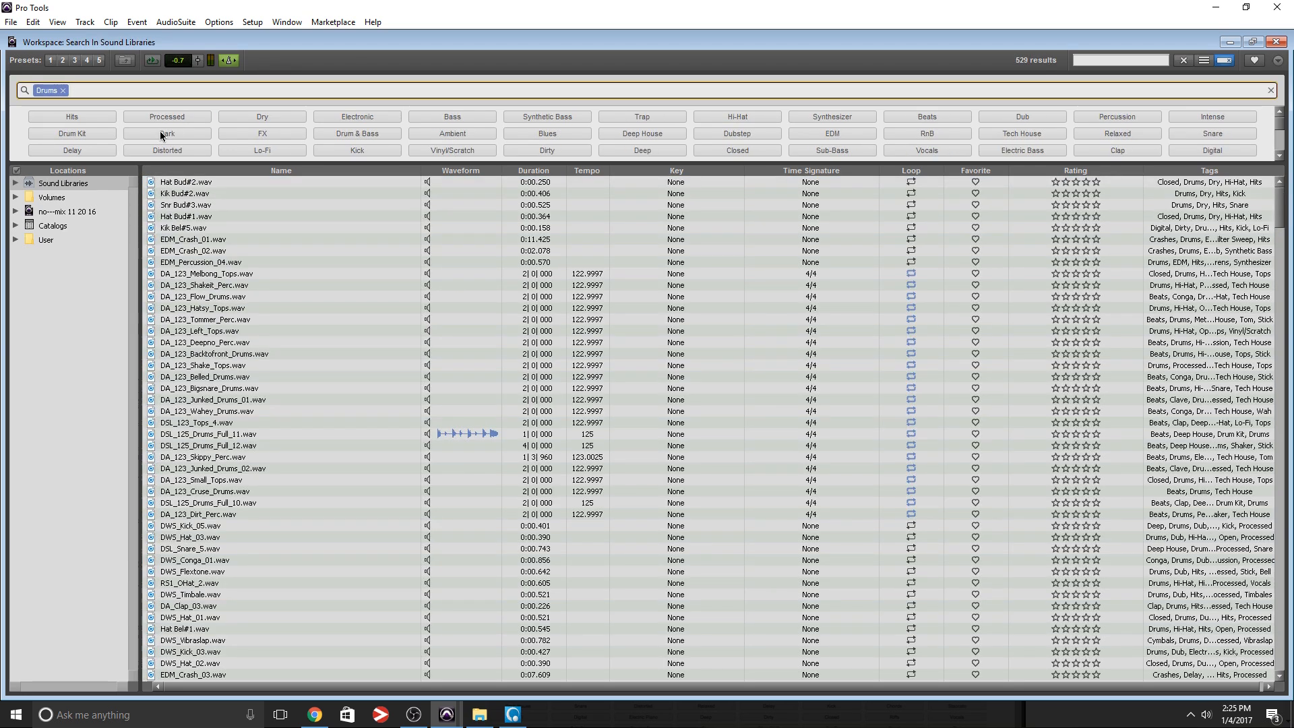
mouse_move(182, 515)
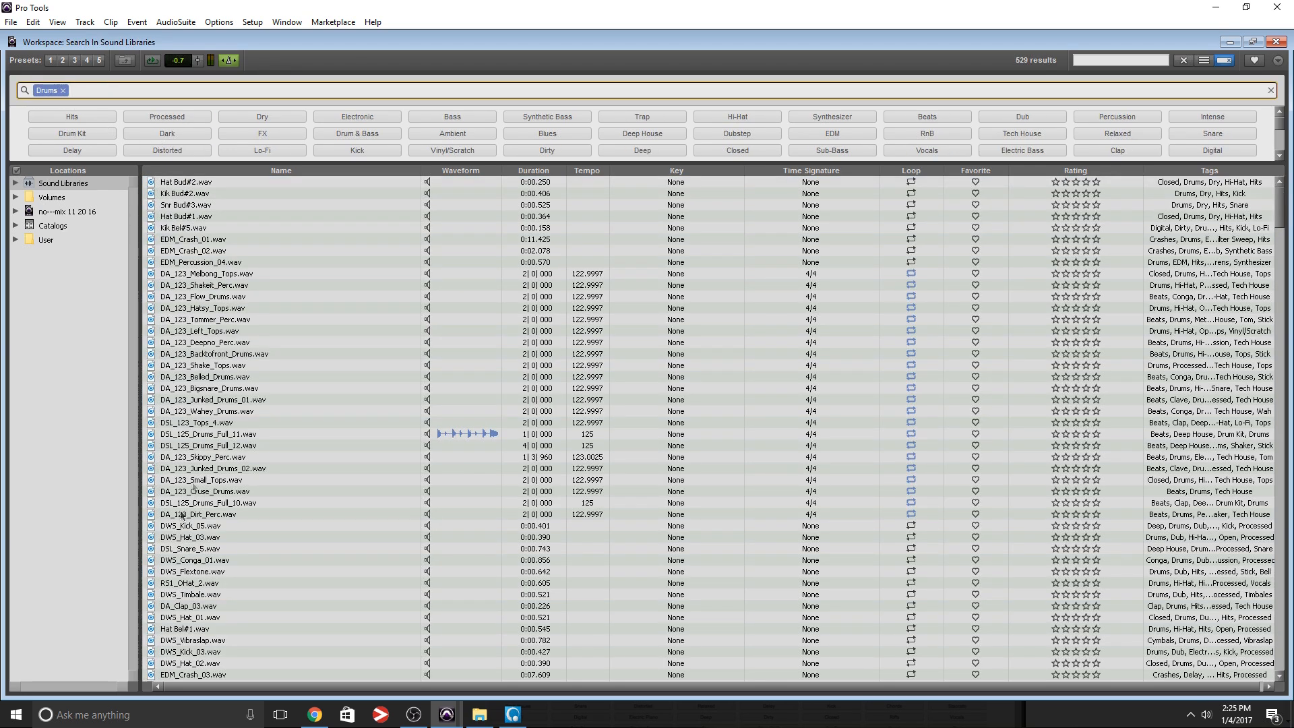
left_click(60, 90)
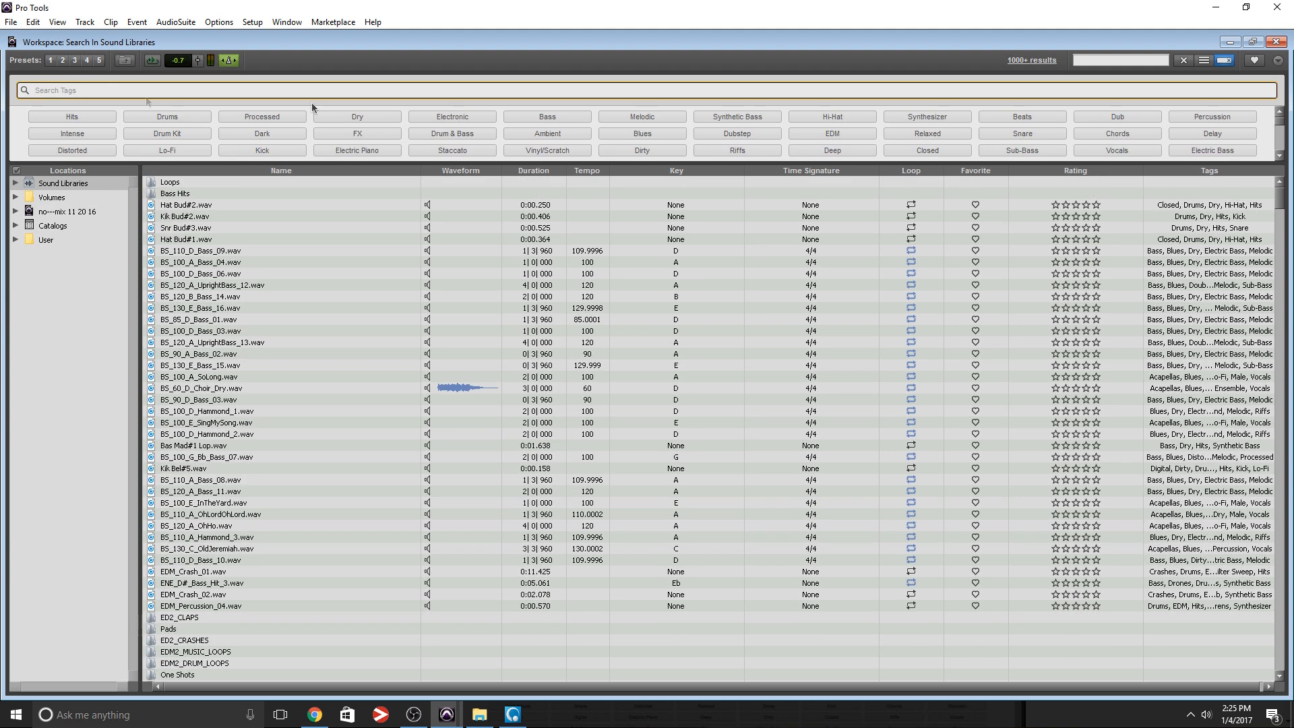
Search the tags for 'Drums' and pick the suggested Drums tag.
left_click(833, 116)
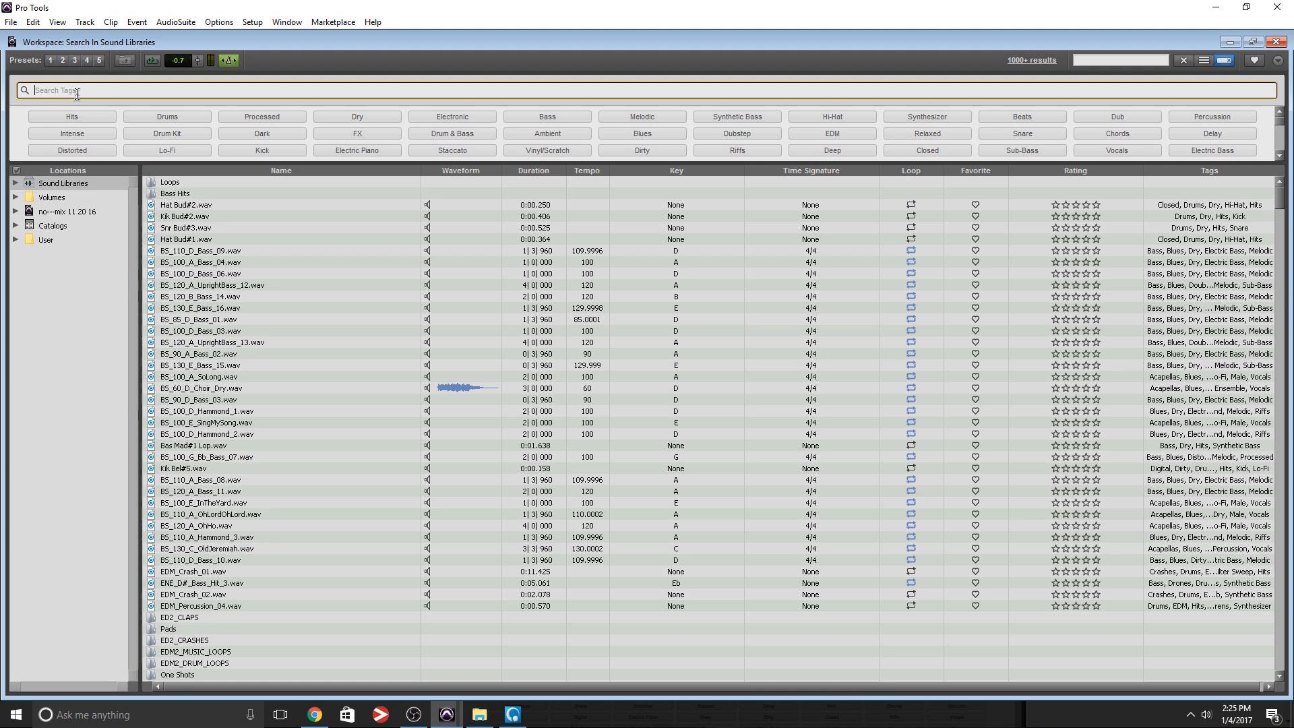
type("Drums")
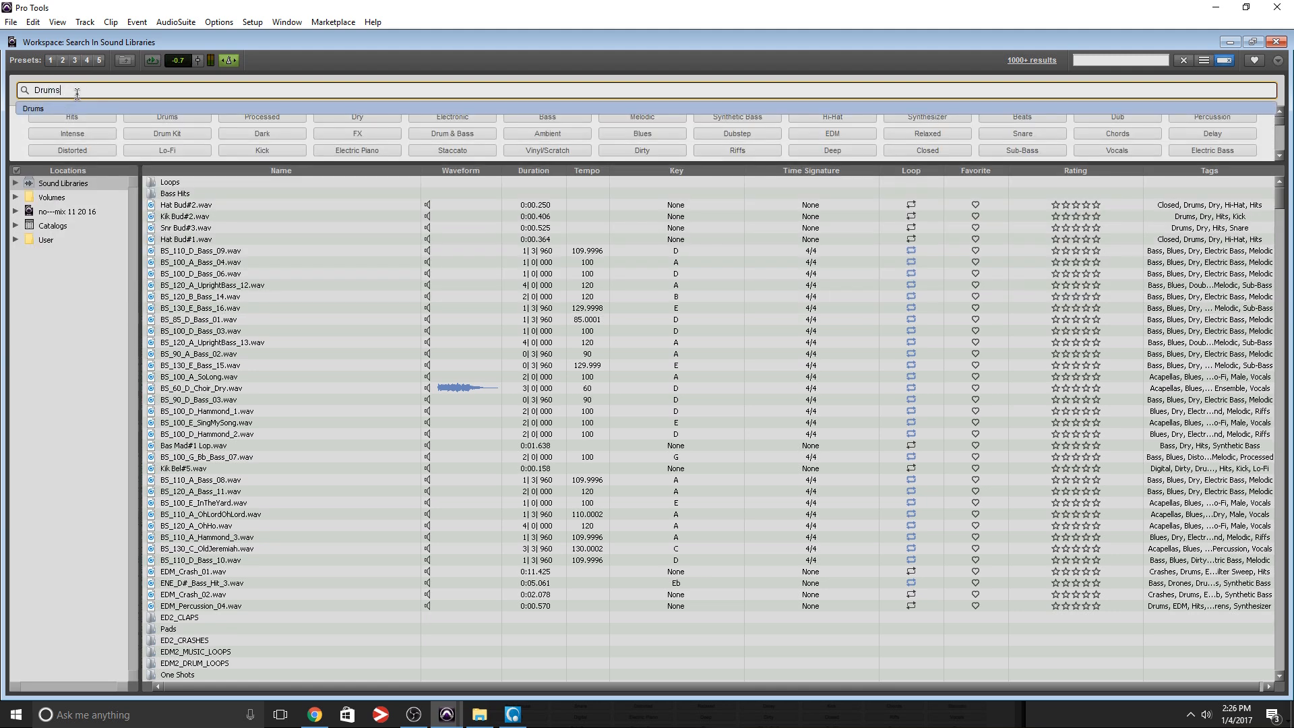
left_click(1183, 60)
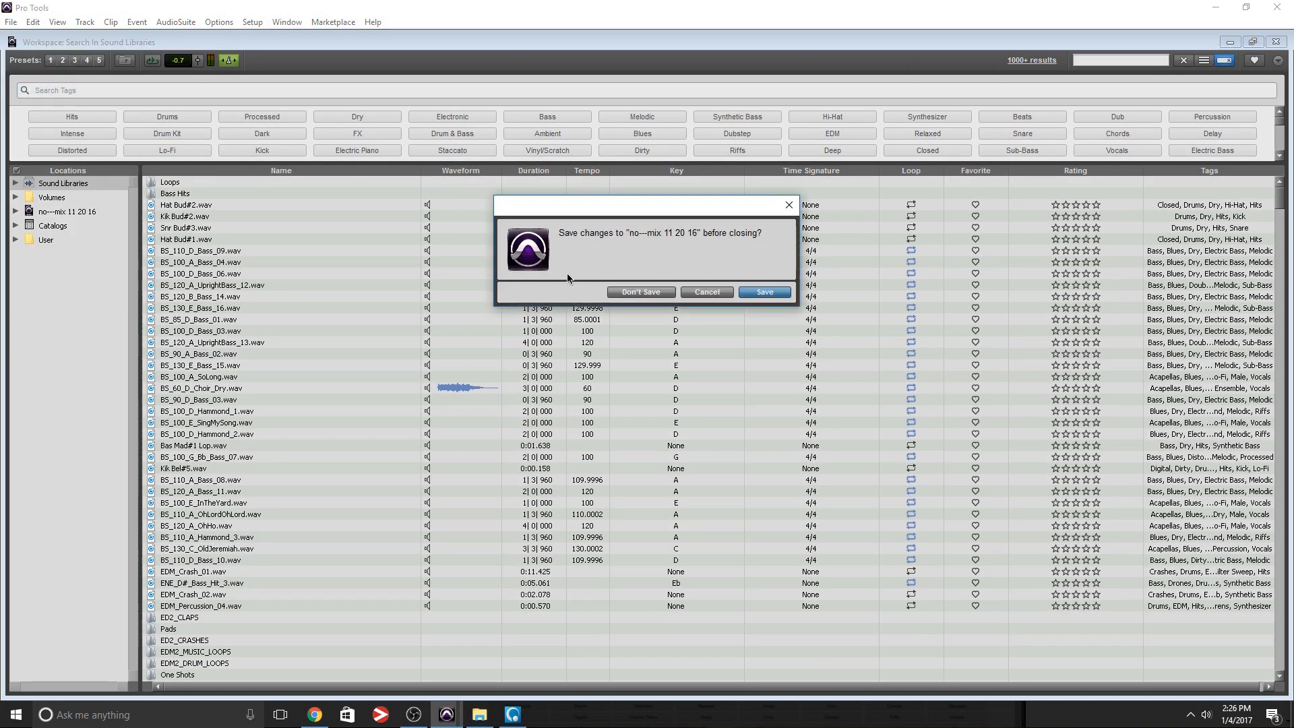
Discard the session's unsaved changes so the project download begins.
left_click(641, 292)
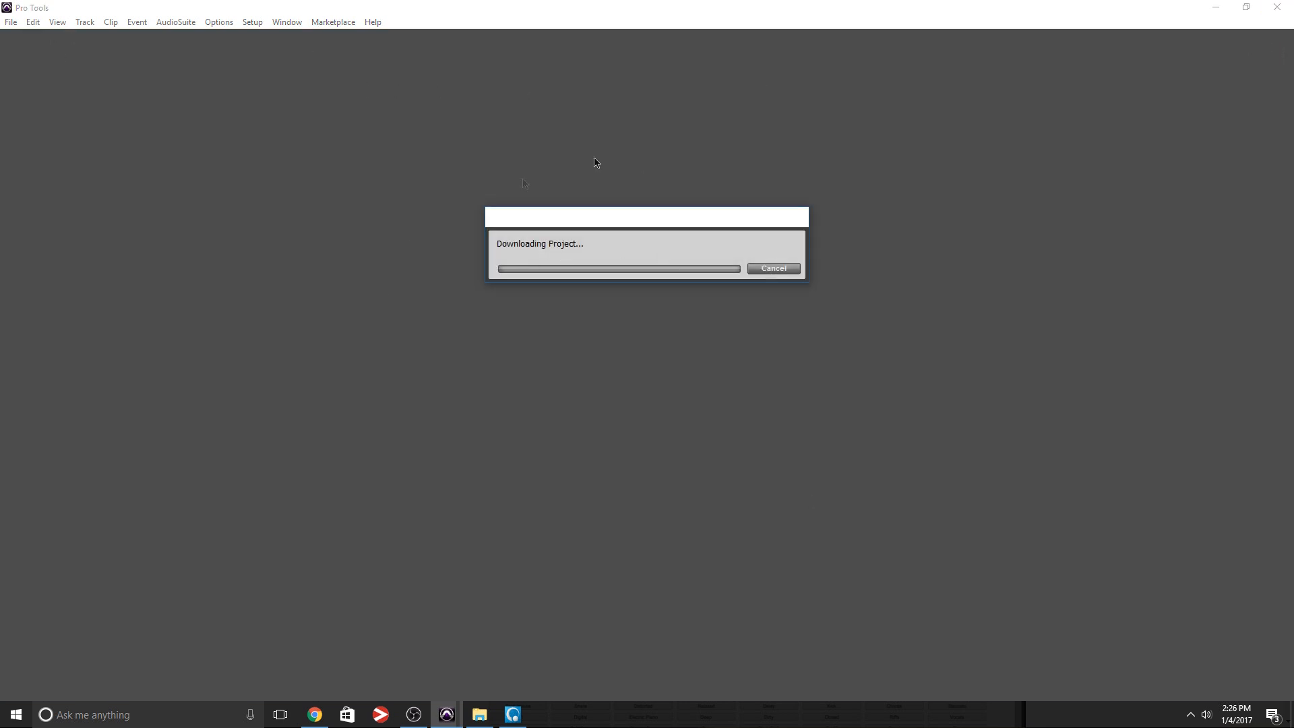
mouse_move(473, 434)
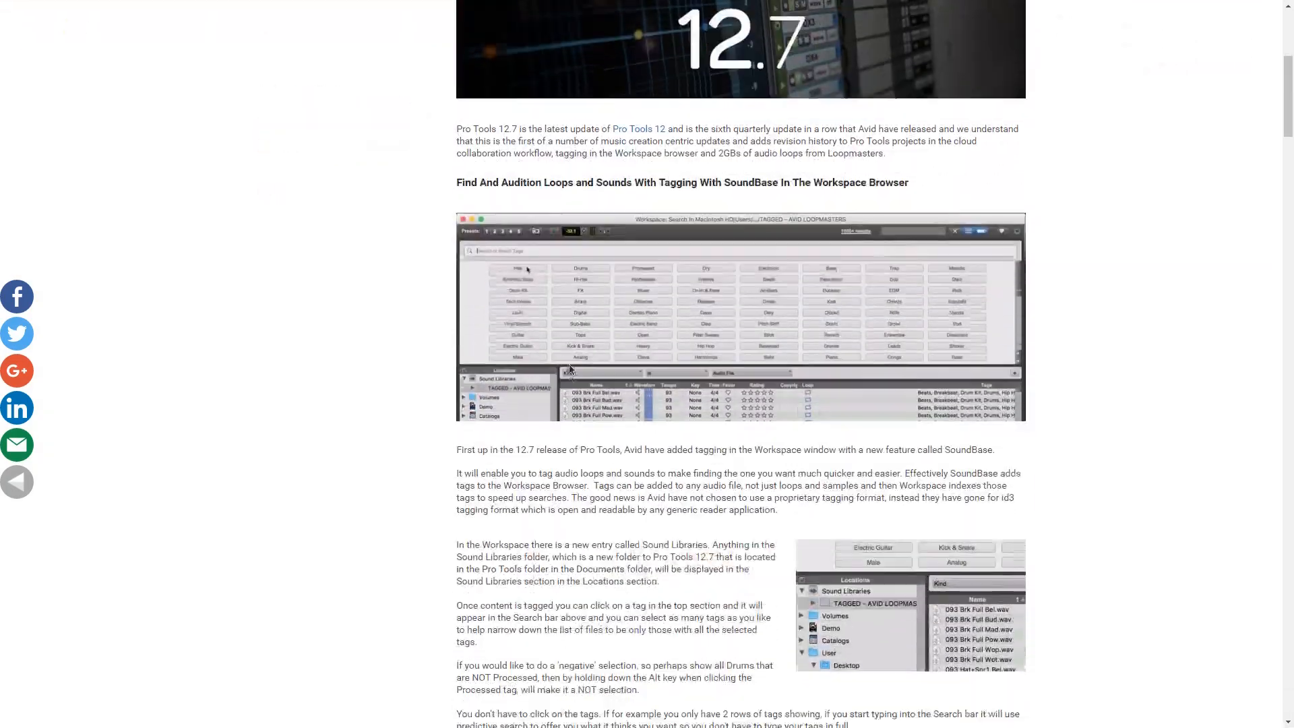
Scroll the Pro Tools Expert article to the Revision History section and back up.
scroll("down", 3)
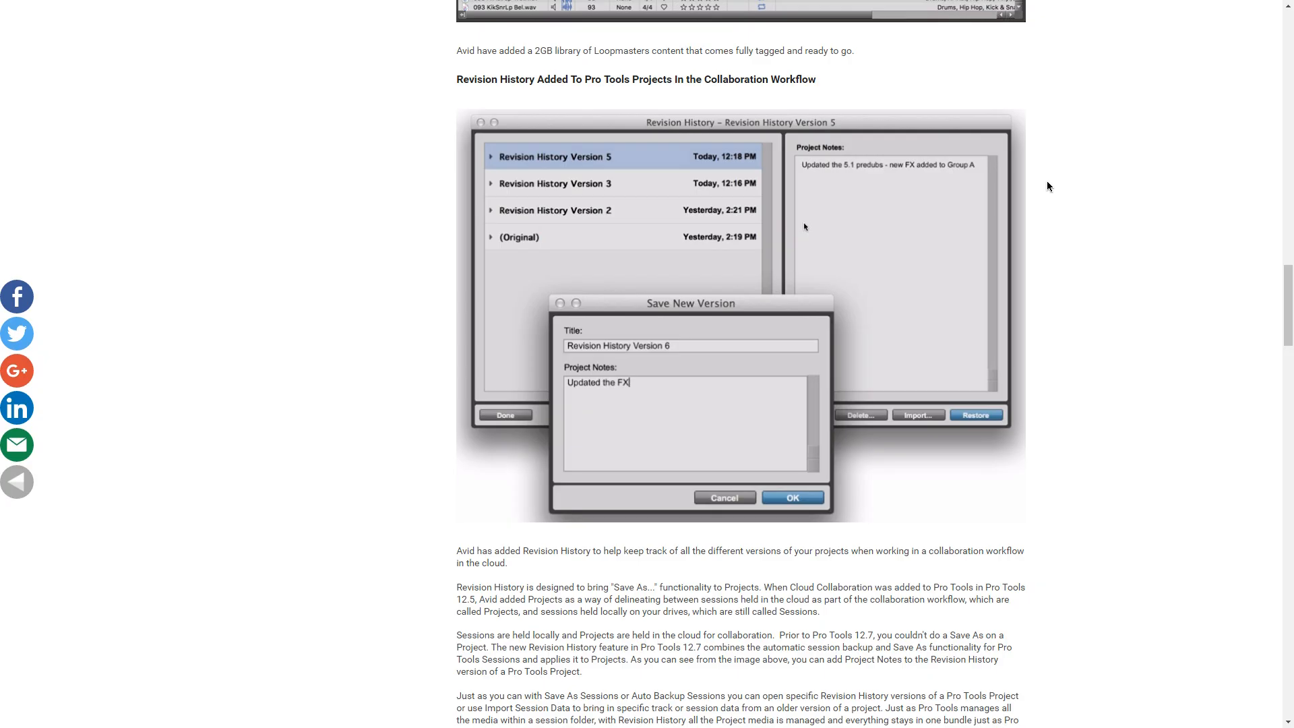
scroll("up", 3)
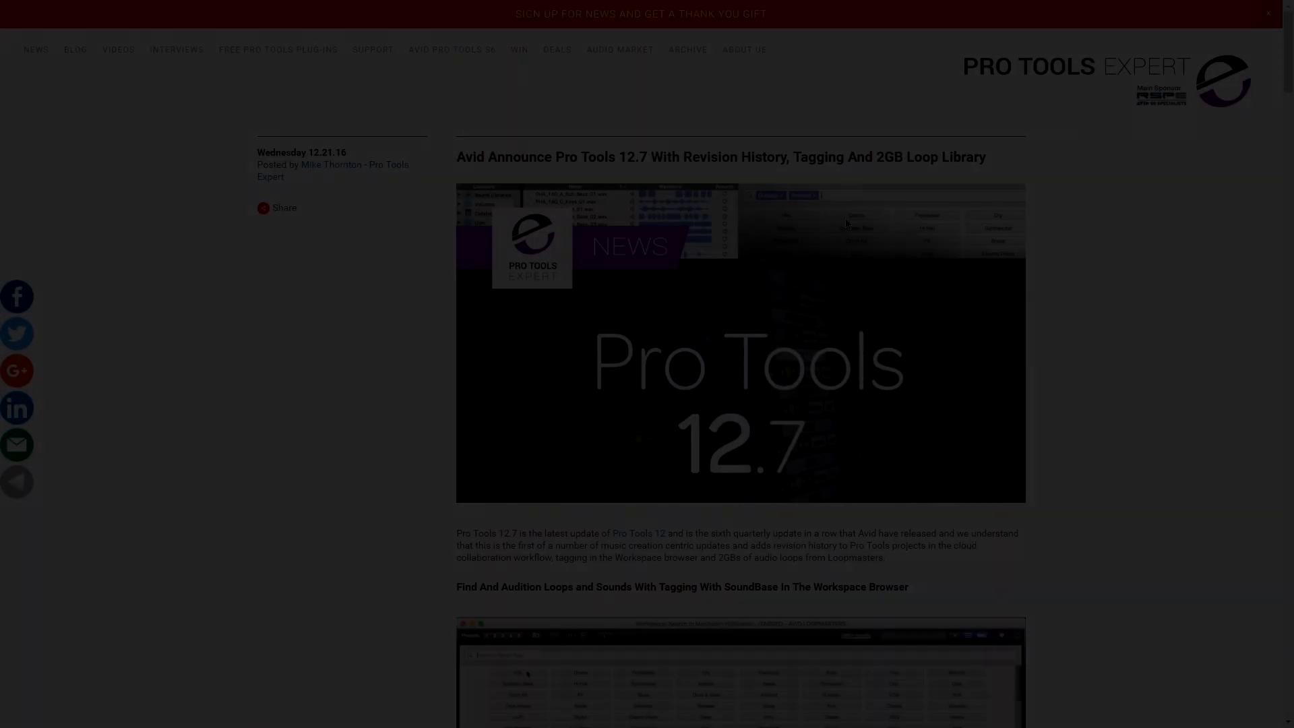